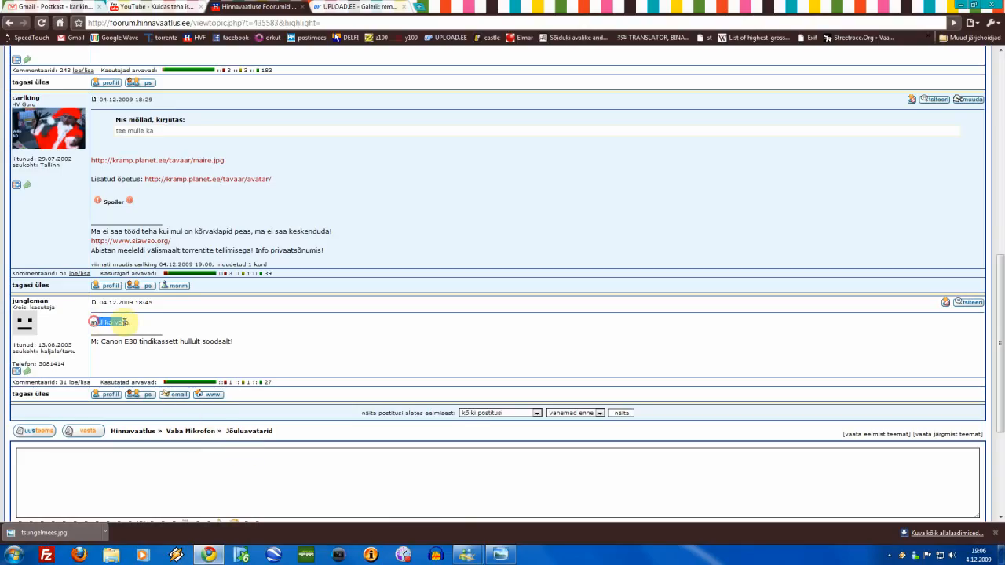
Send the pixel smiley from Windows Photo Viewer to Adobe Photoshop CS4 for editing.
right_click(24, 323)
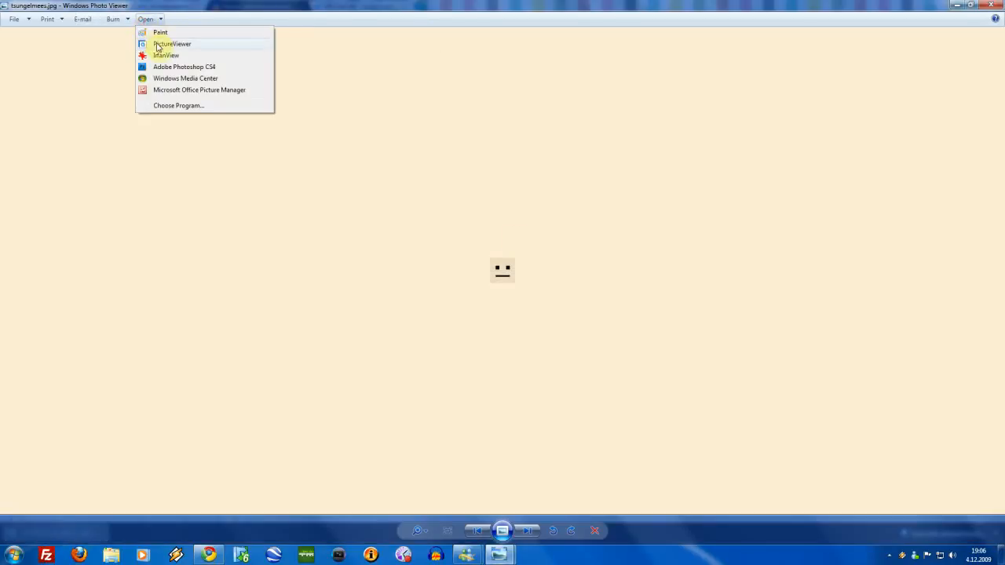
left_click(184, 66)
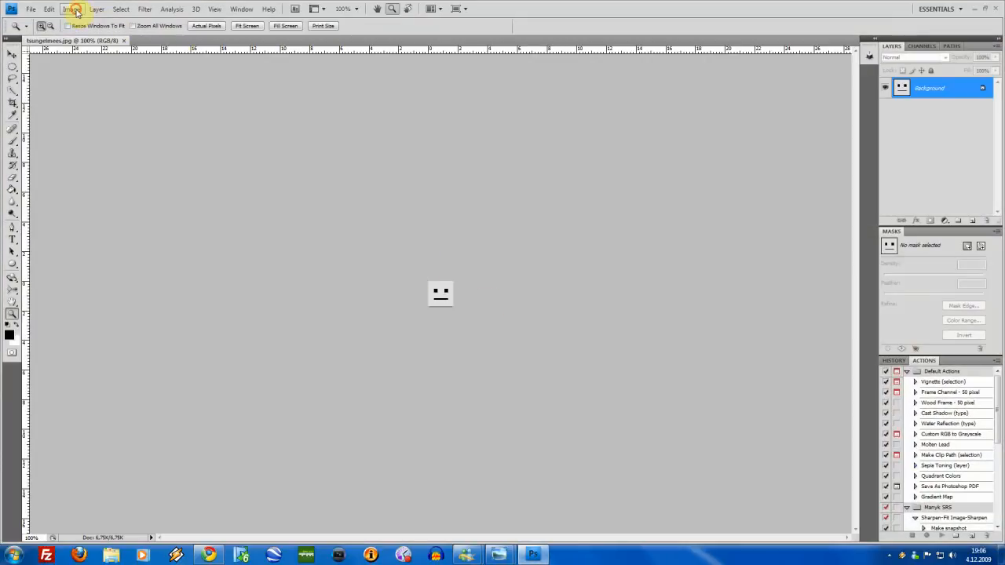
Set the canvas width to 3 cm so white space is added right of the smiley.
left_click(72, 10)
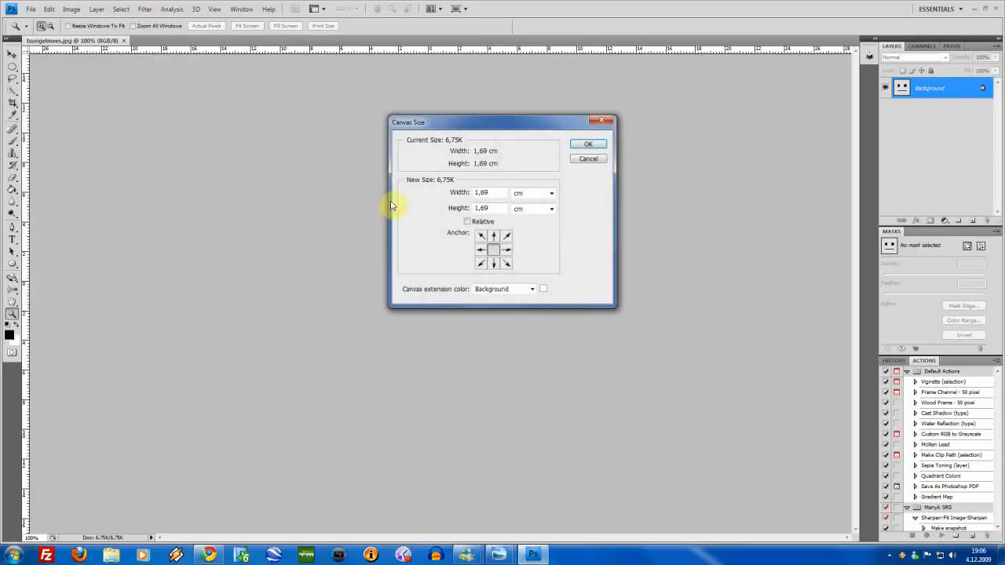
triple_click(483, 191)
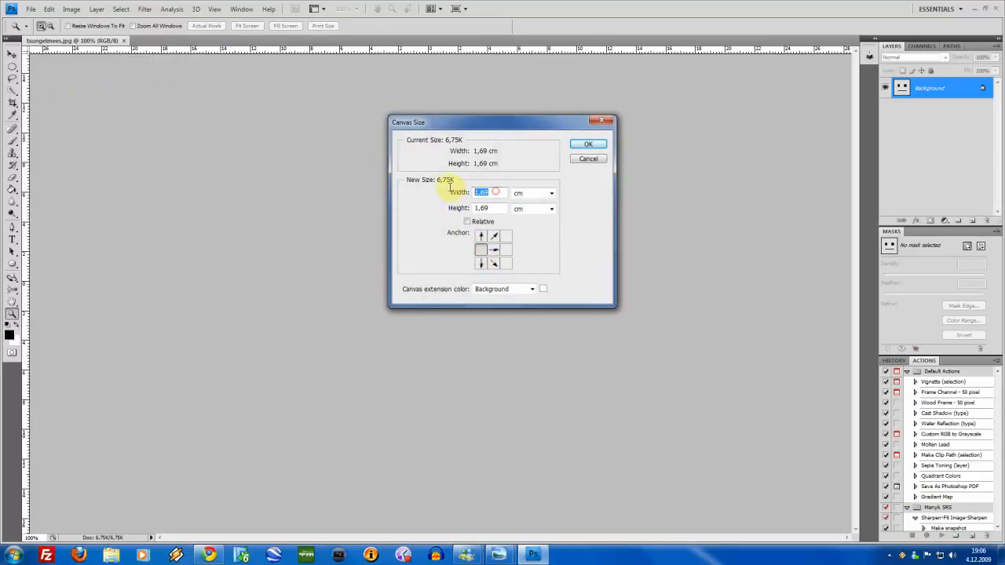
type("3")
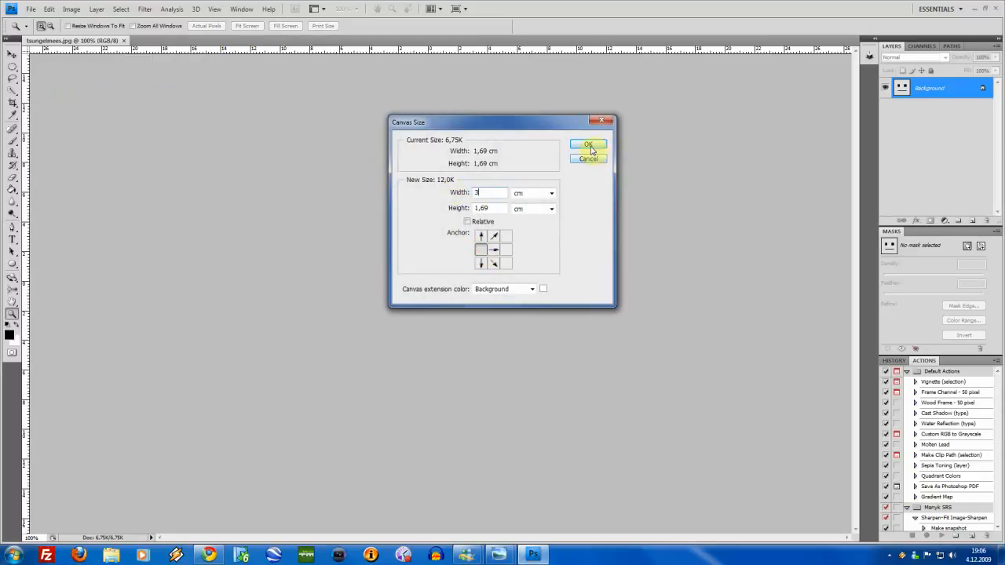
left_click(589, 146)
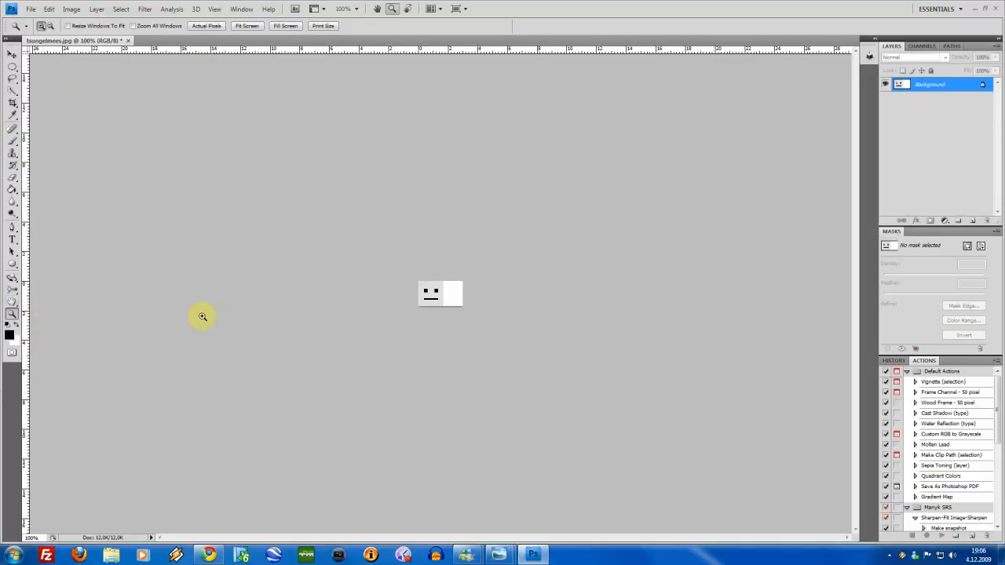
Zoom in on the smiley to about 400% to see its pixels.
left_click(202, 317)
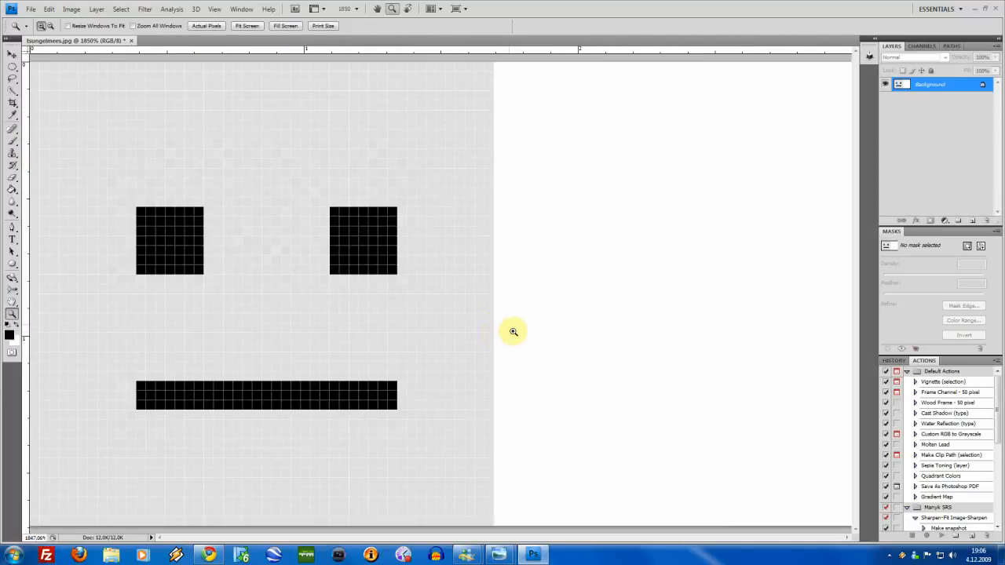
left_click(248, 26)
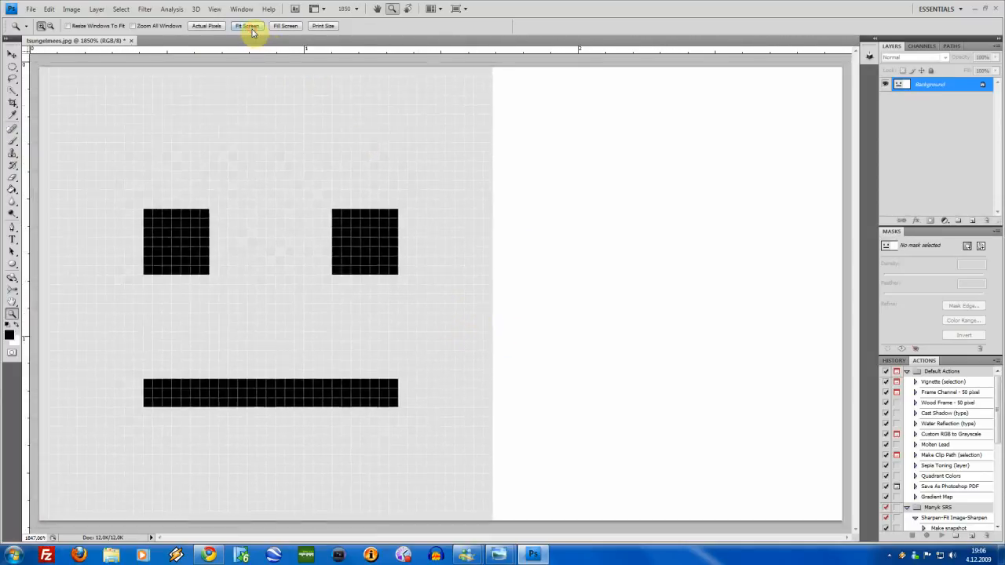
left_click(208, 25)
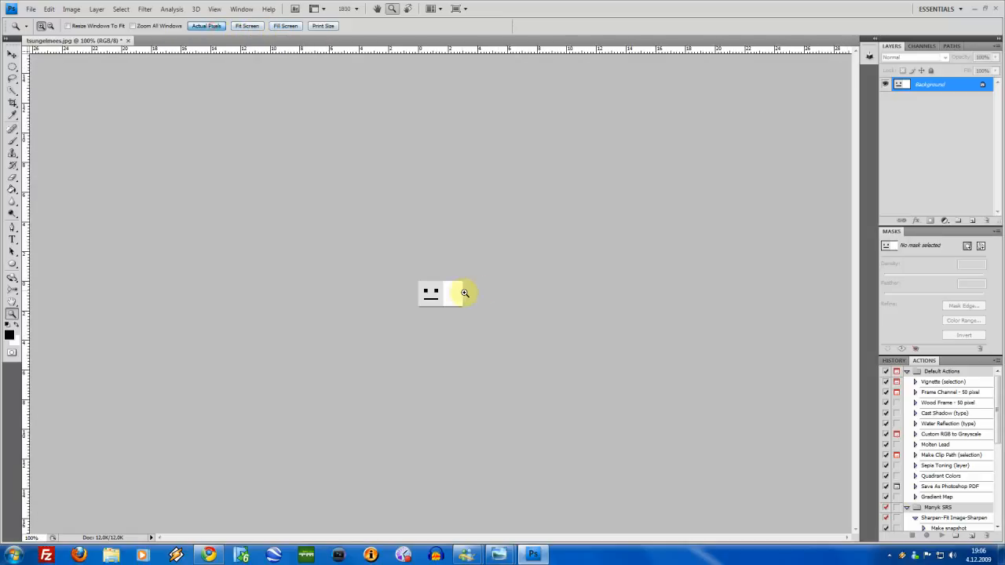
left_click(465, 294)
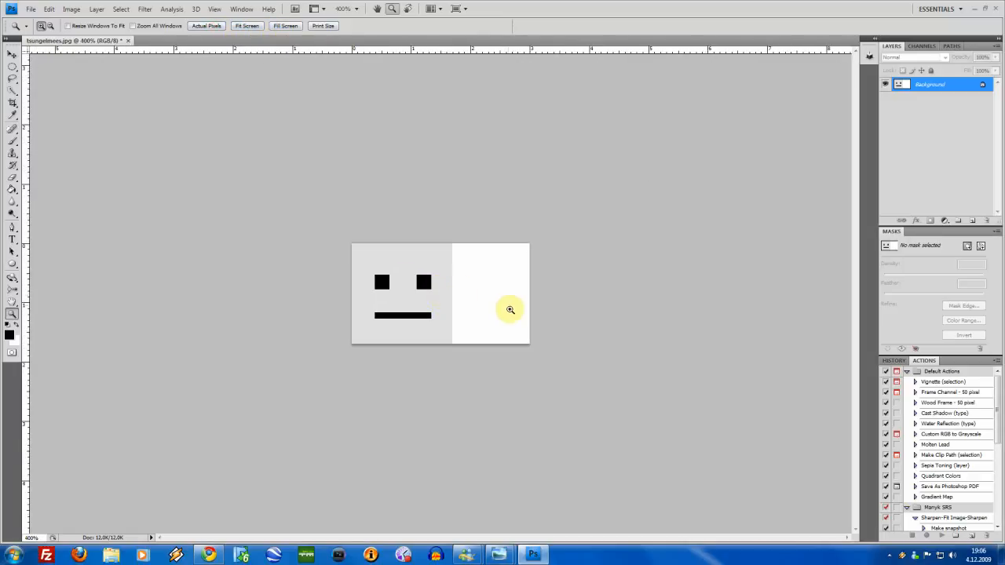
mouse_move(106, 221)
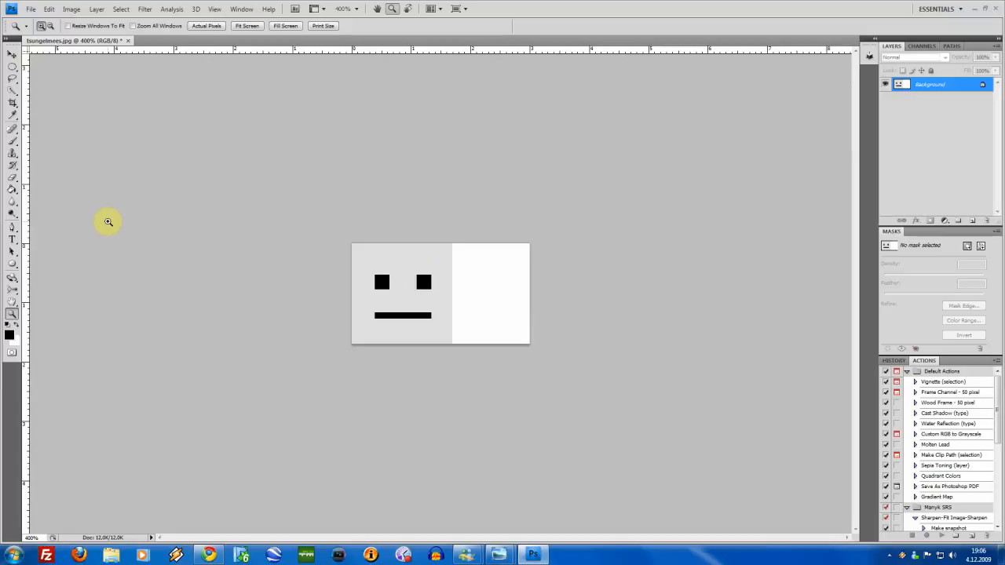
mouse_move(77, 258)
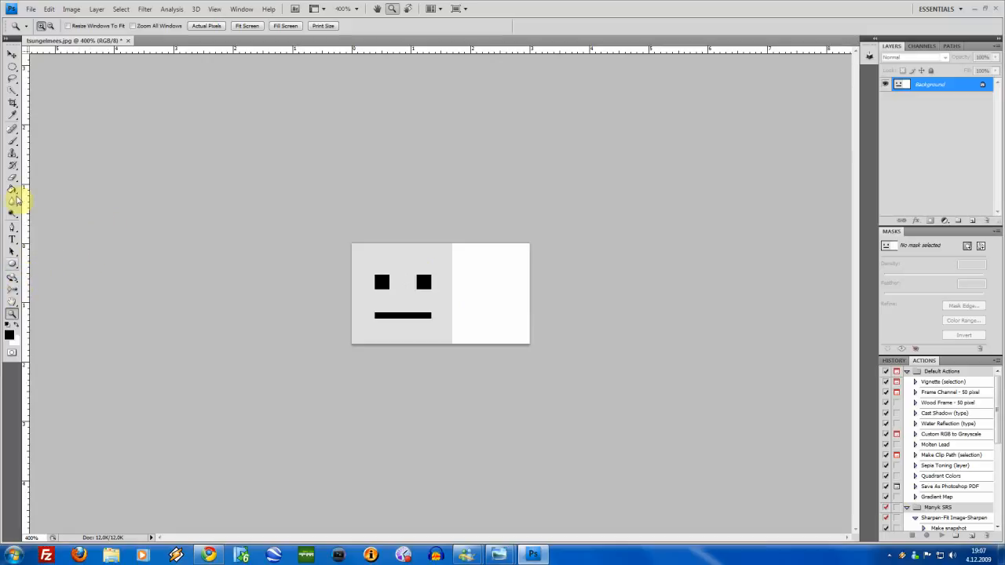
Choose the Brush tool with a red foreground colour and a suitable tip size.
left_click(12, 145)
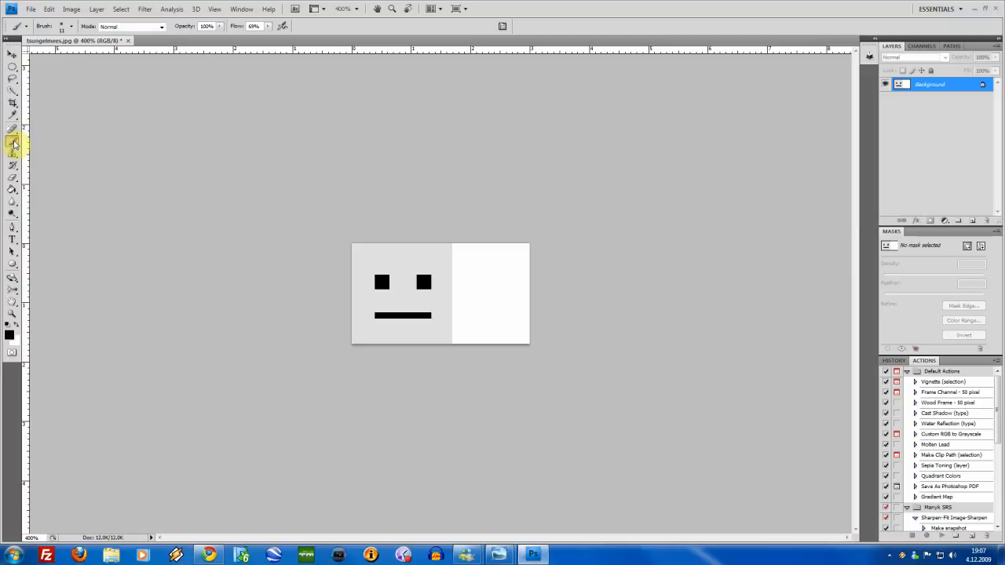
left_click(9, 336)
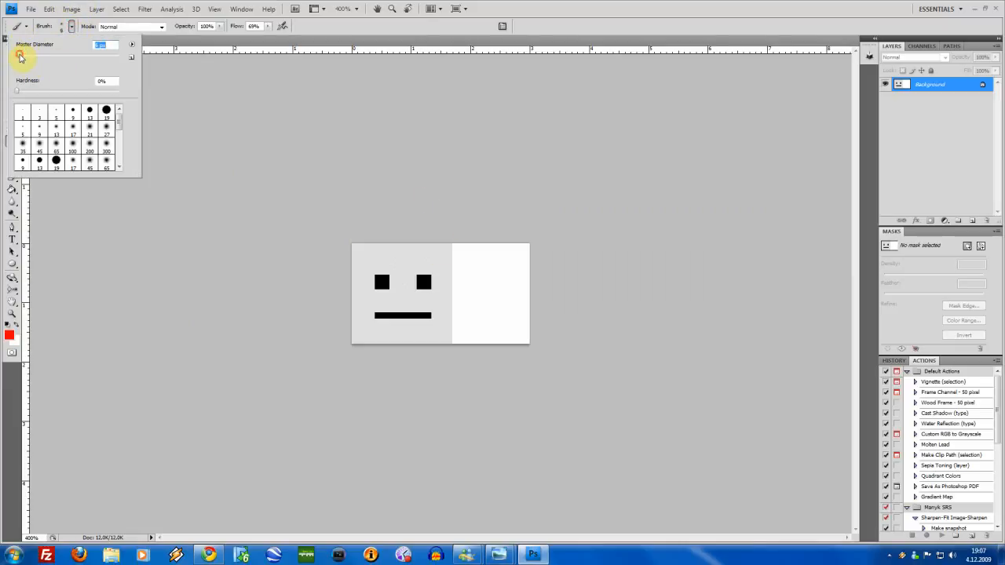
left_click(452, 267)
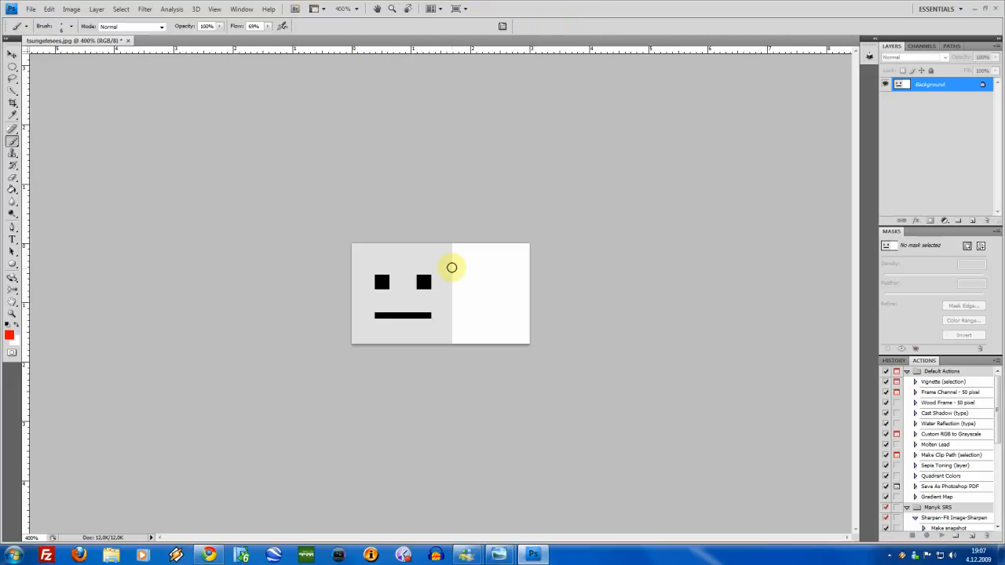
mouse_move(355, 263)
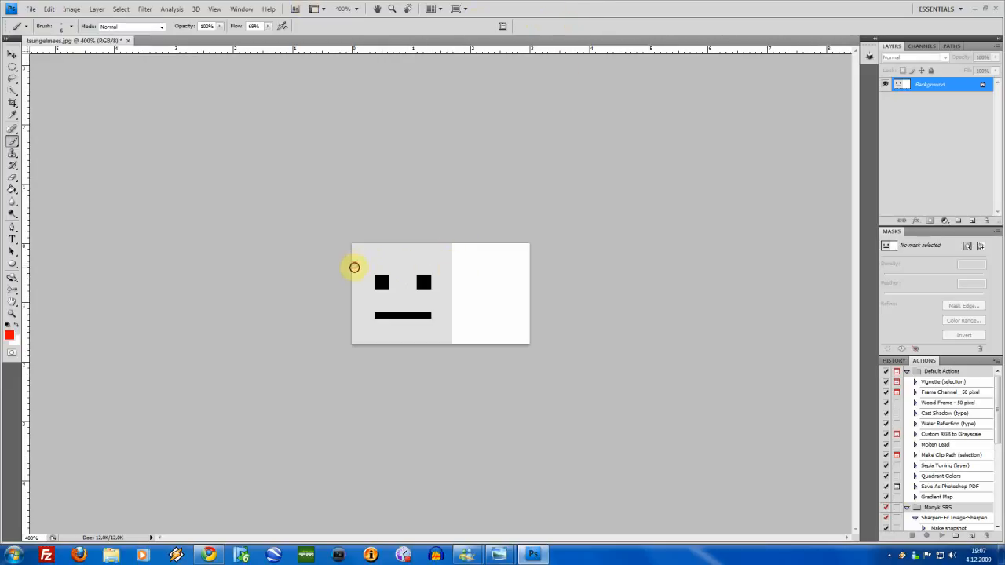
Paint the red Santa hat over the head with its tip drooping onto the right half.
left_click_drag(355, 270, 390, 274)
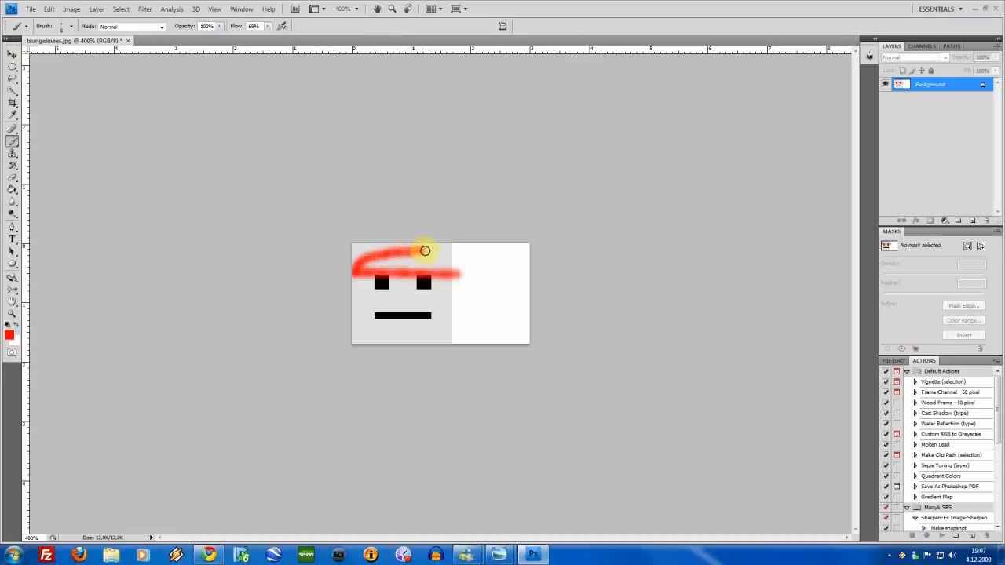
left_click_drag(424, 252, 421, 269)
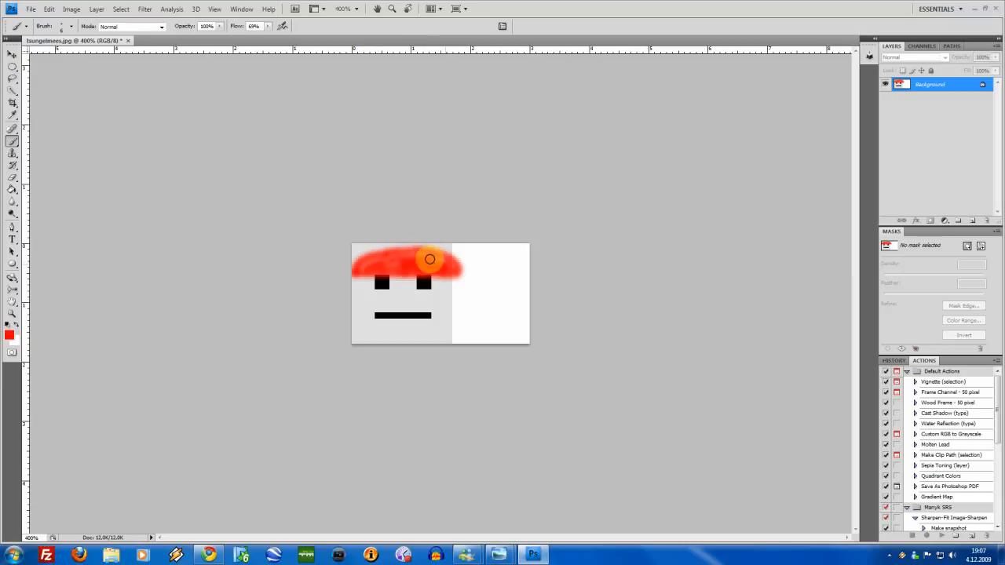
left_click_drag(431, 259, 455, 260)
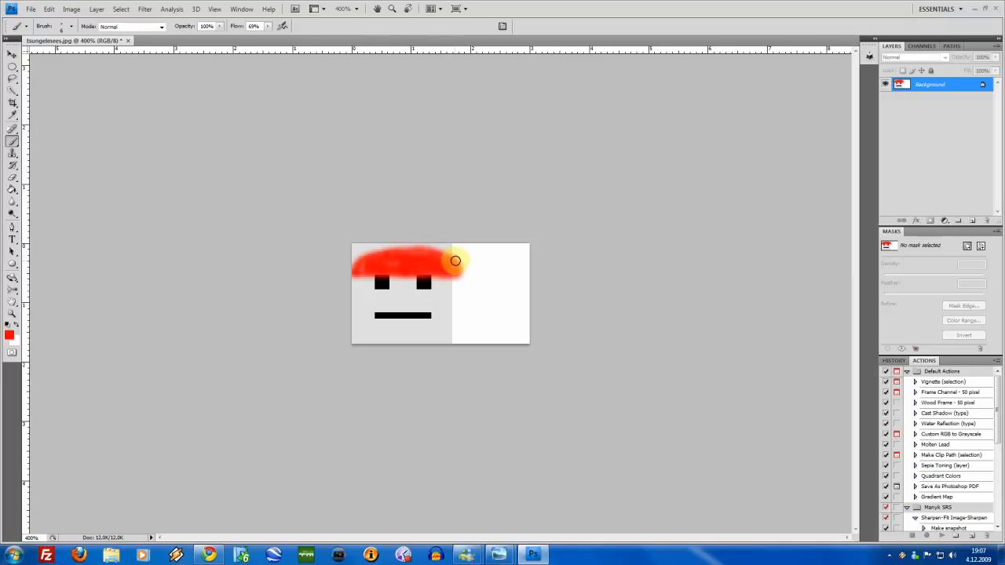
left_click_drag(456, 261, 506, 280)
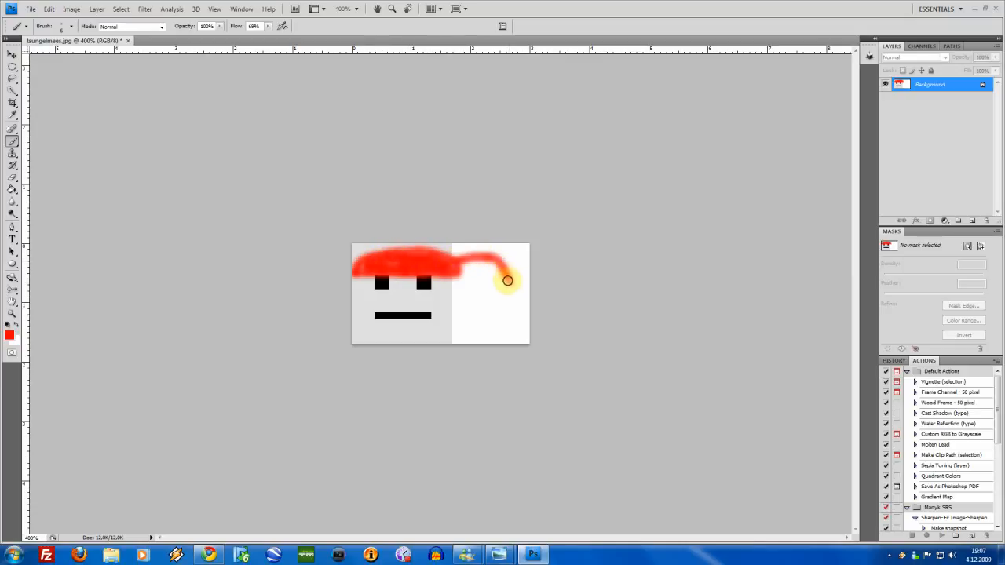
left_click_drag(509, 279, 497, 264)
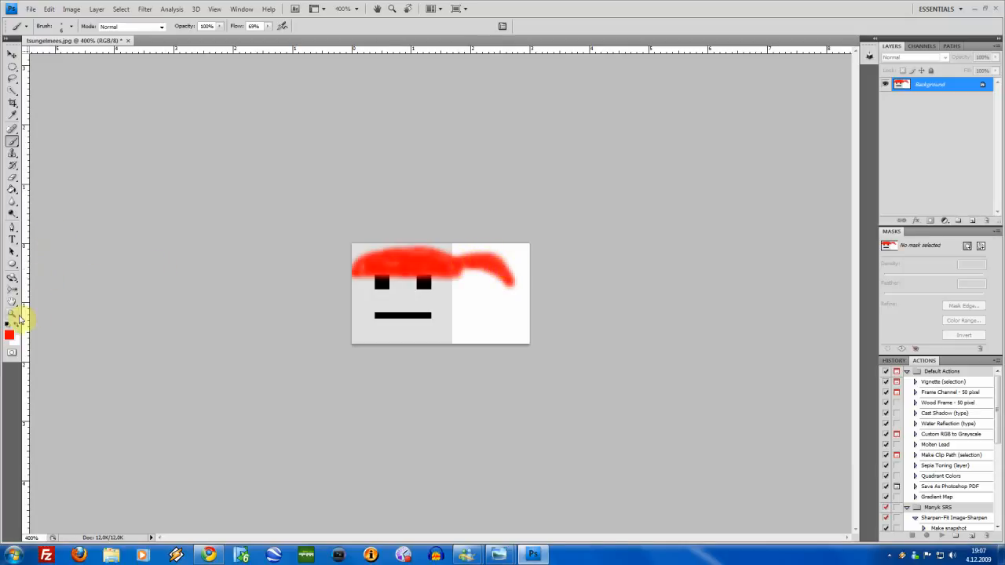
With white and a smaller round brush, paint the pom-pom and a band along the brim.
left_click(6, 323)
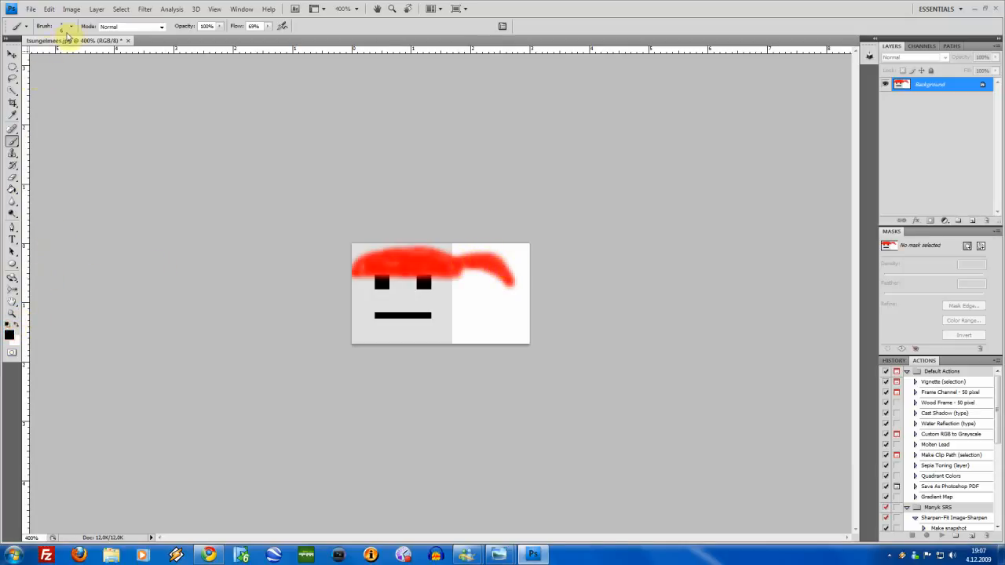
left_click(71, 25)
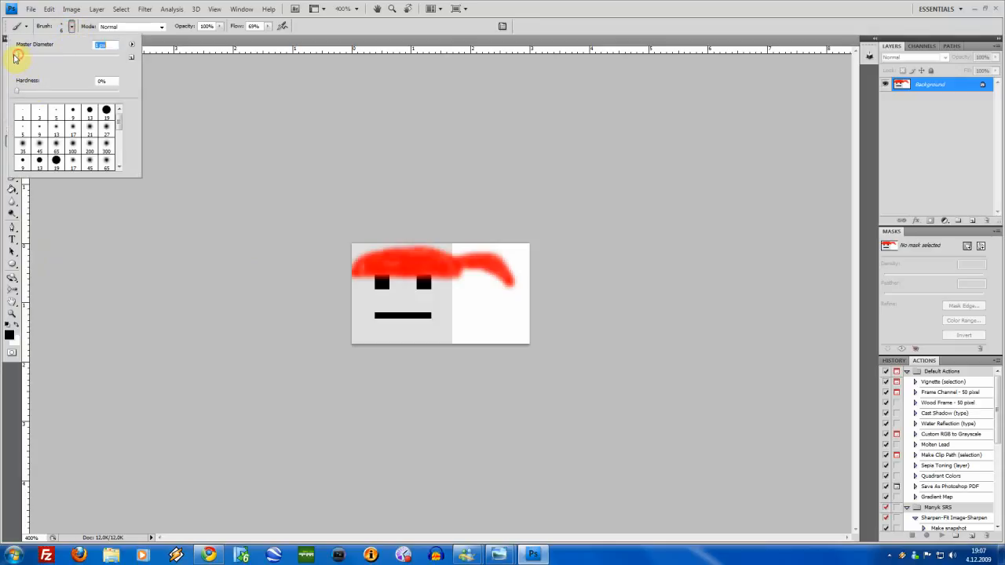
left_click(508, 311)
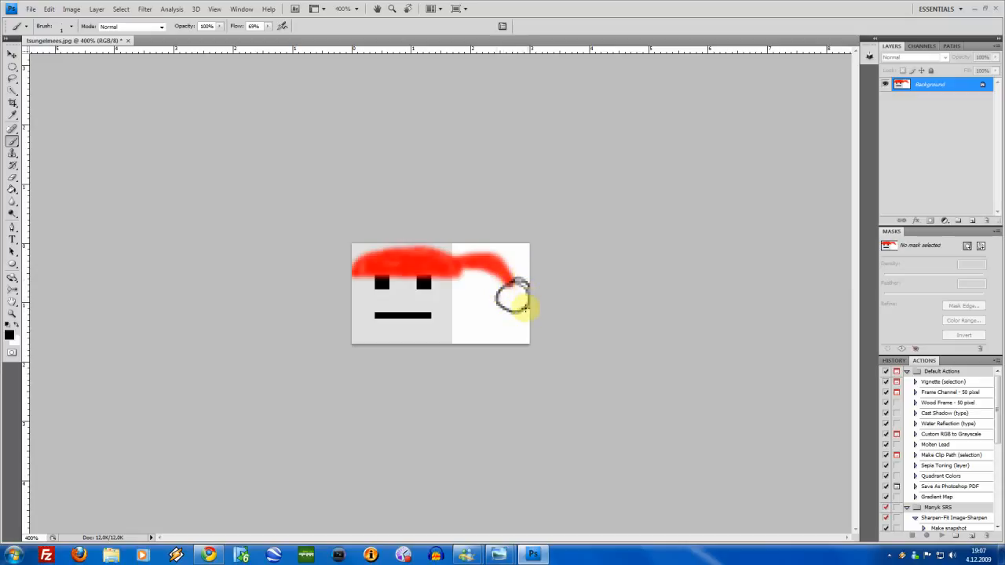
mouse_move(365, 301)
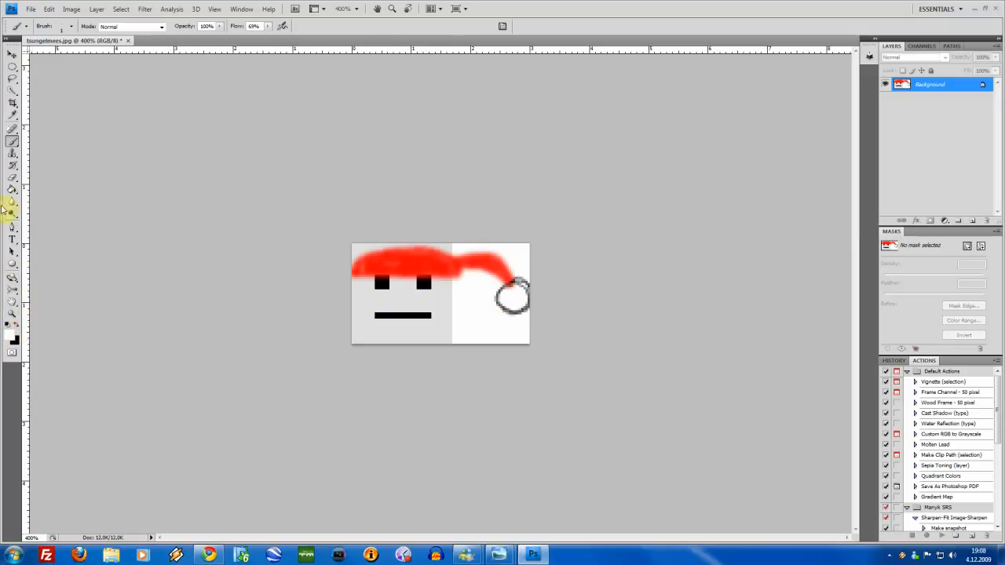
left_click(61, 26)
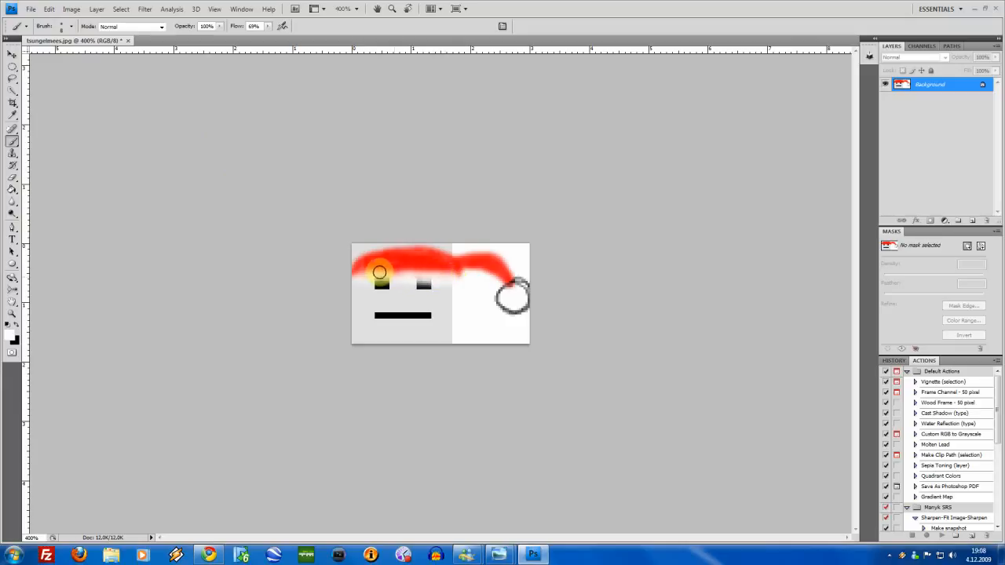
left_click_drag(380, 273, 449, 273)
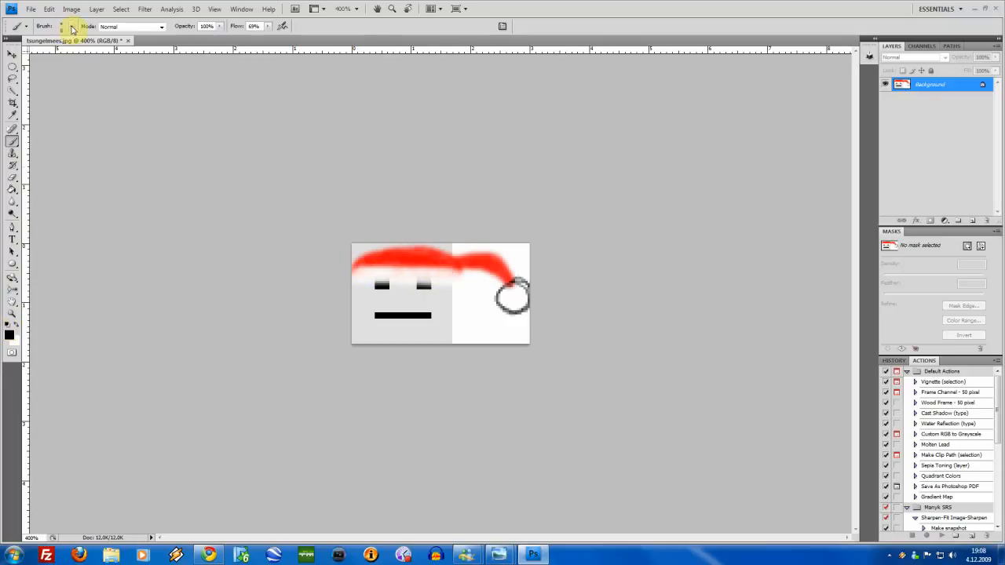
Extend the white fur band across the brim and scrawl HV in the lower right.
left_click(71, 26)
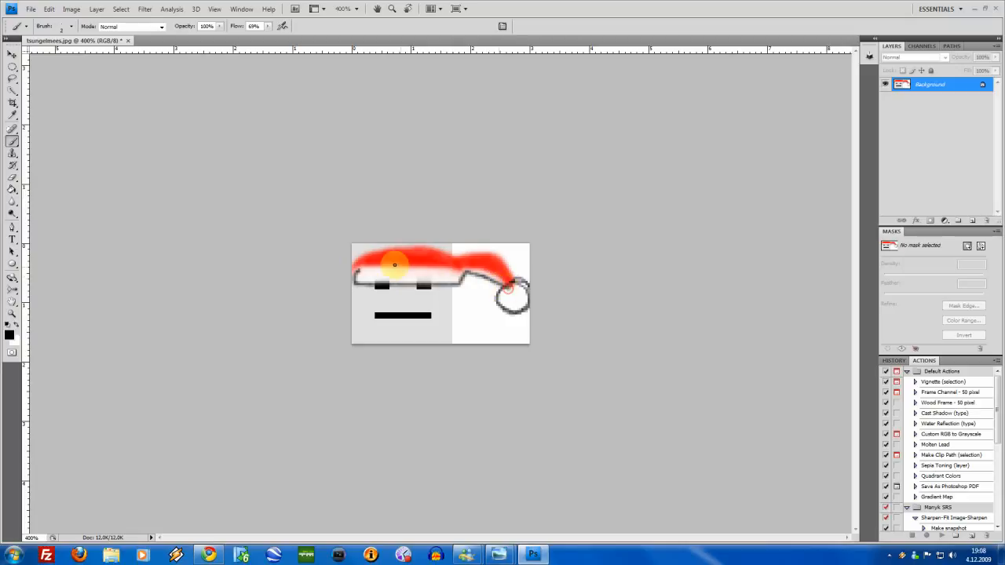
left_click_drag(396, 264, 462, 270)
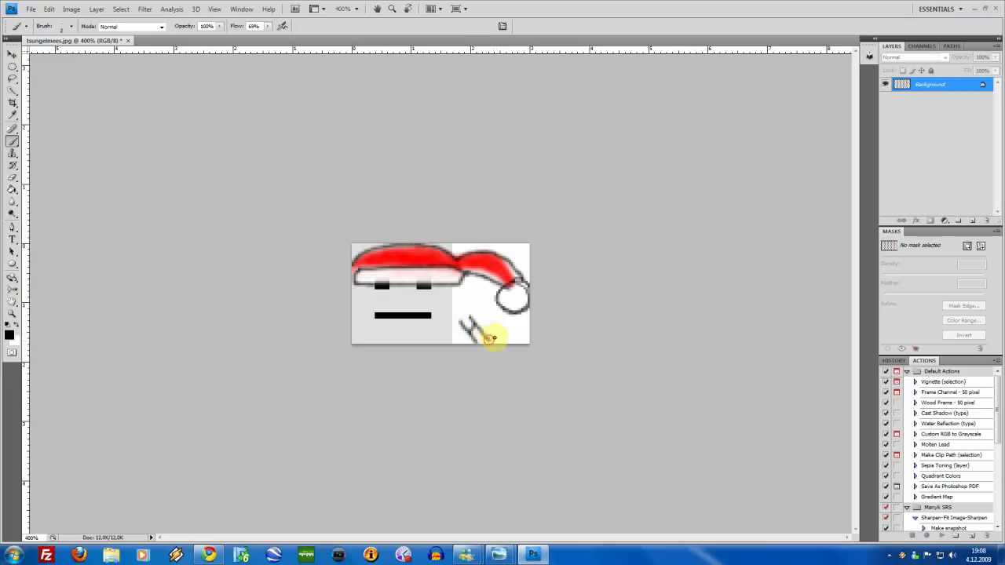
left_click_drag(487, 337, 518, 317)
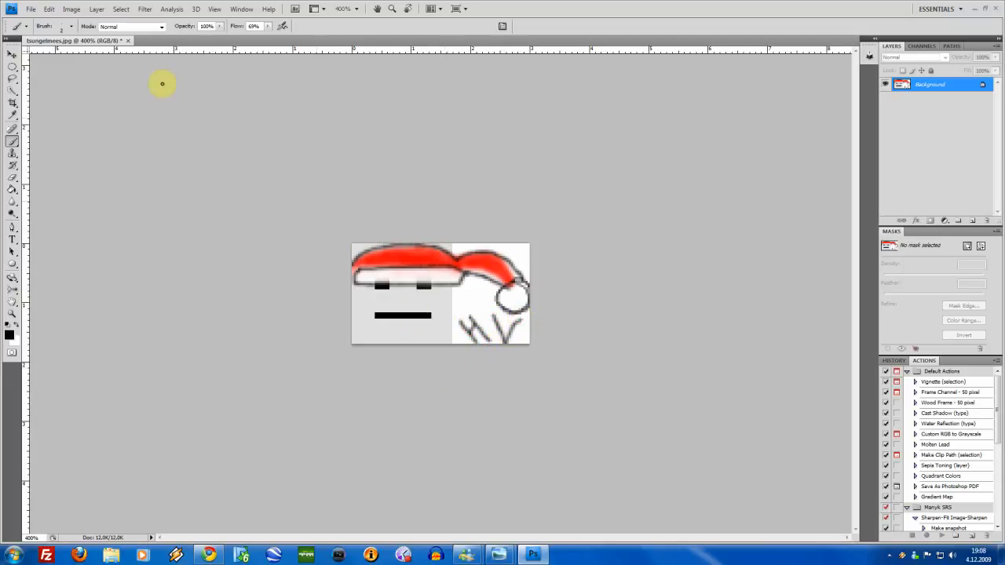
In Image Size, enter a width of 140 pixels with proportions constrained (height 79).
left_click(71, 9)
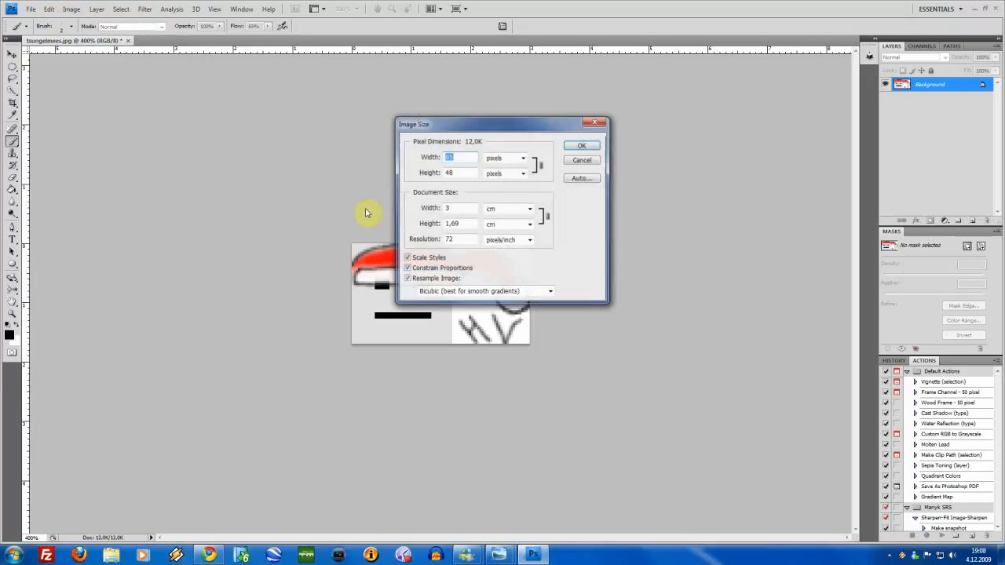
type("85")
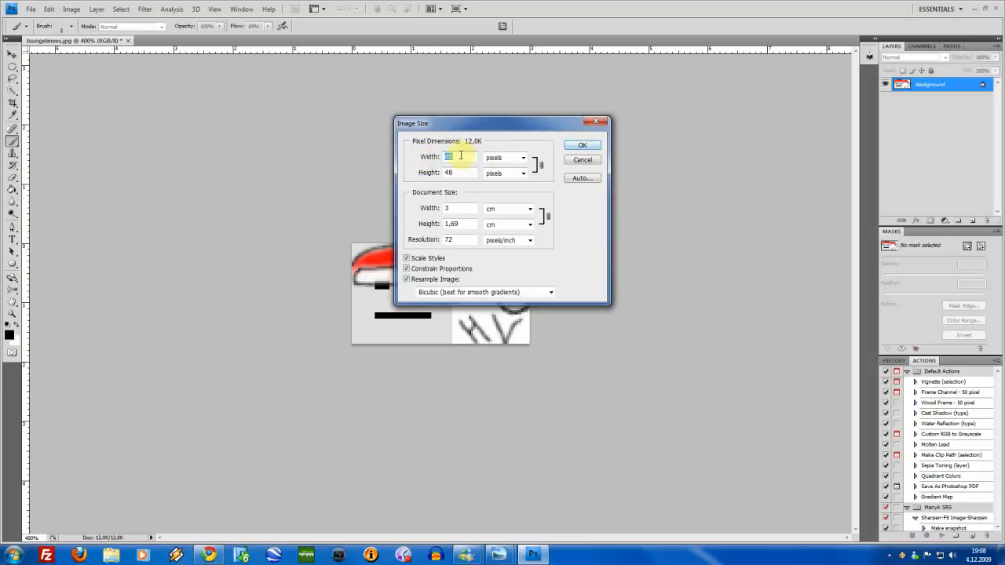
type("140")
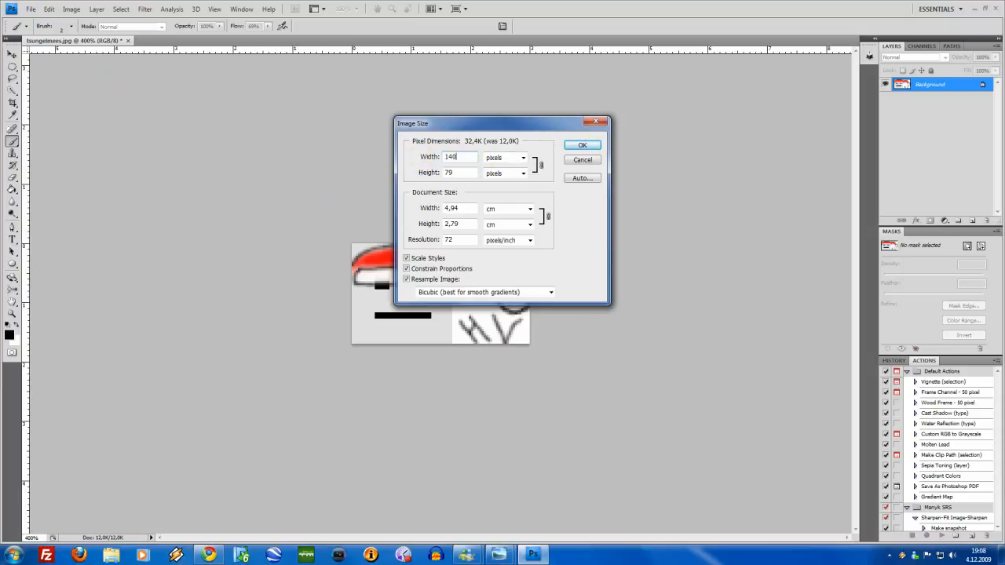